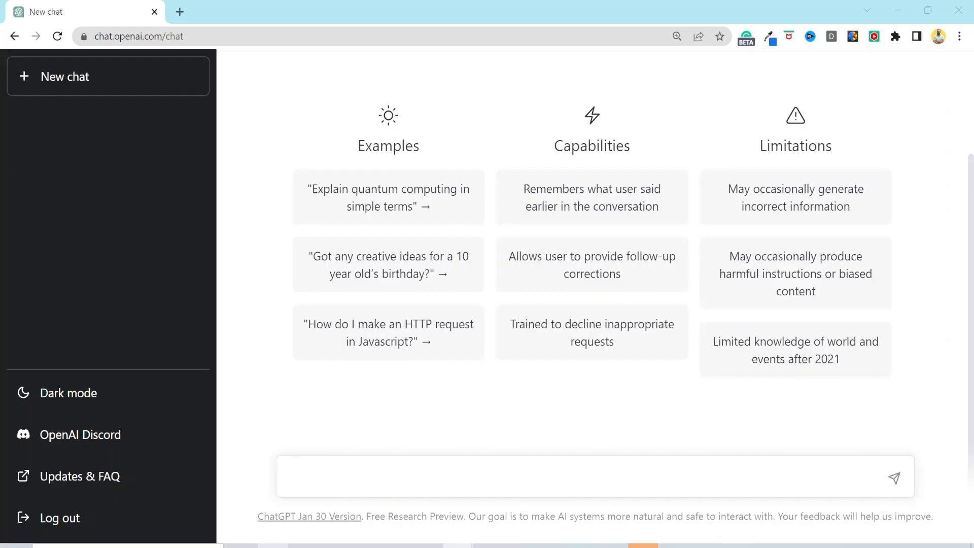
pyautogui.moveTo(135, 69)
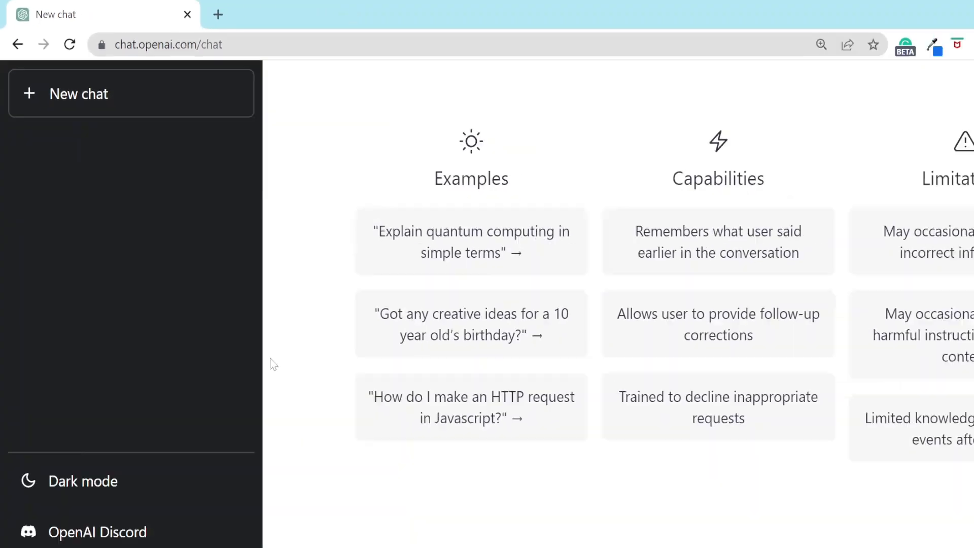
# Ask ChatGPT for sample web application ideas to use in a CI/CD project
pyautogui.write('provide me ideas')
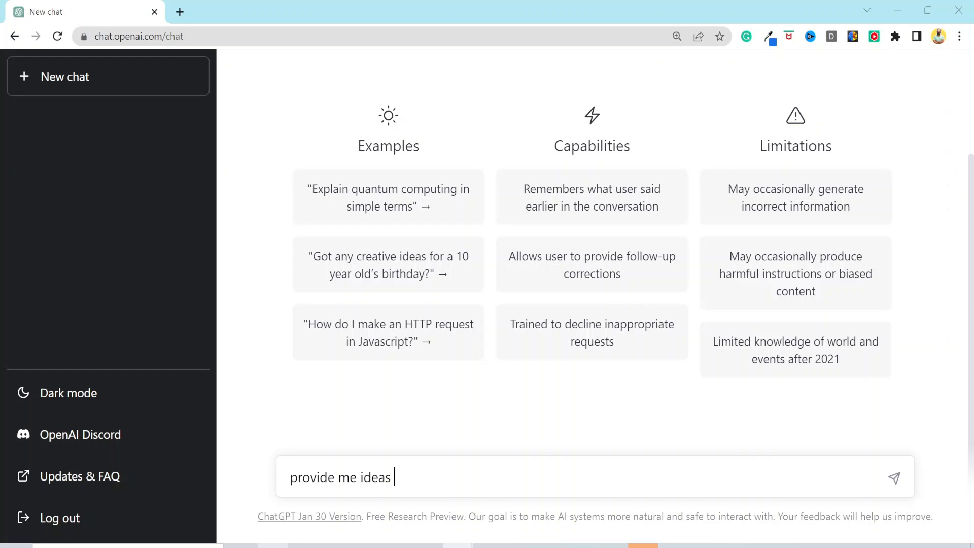
pyautogui.write('for a sample web applicati')
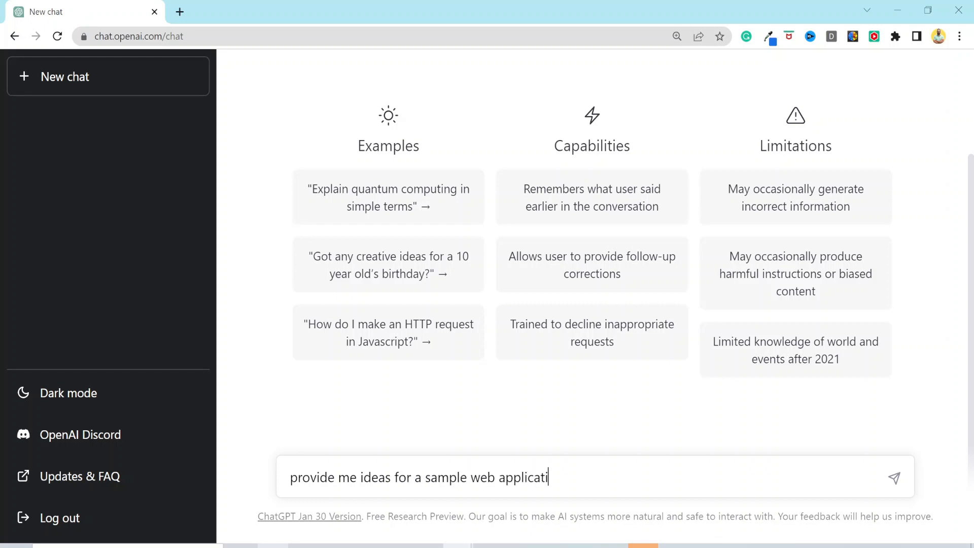
pyautogui.write('on that I could use in my ci c')
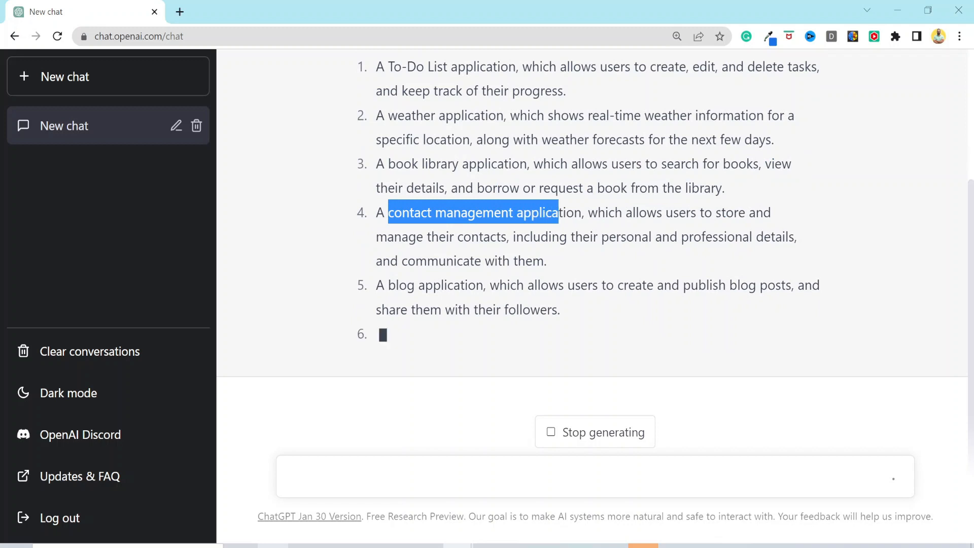
pyautogui.scroll(-3)
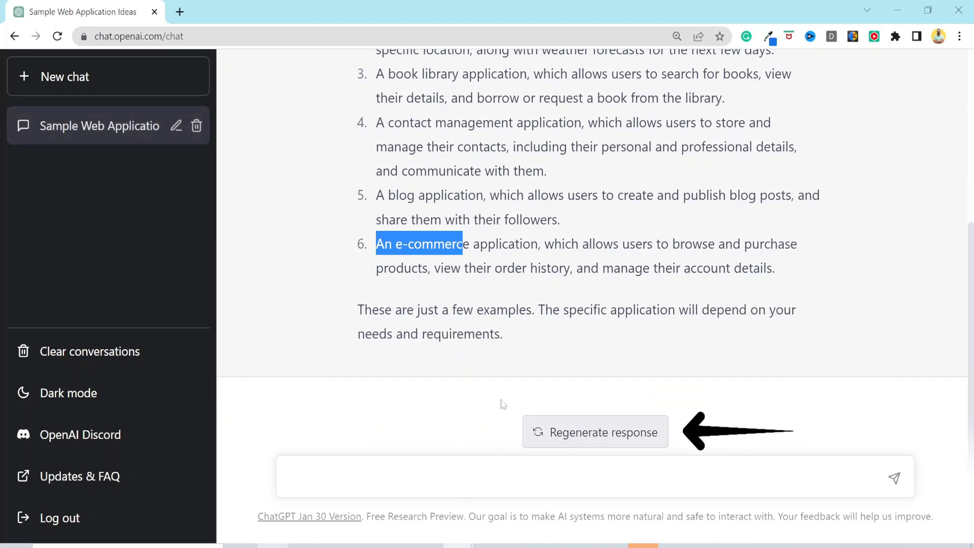
# Request a simple beginner app idea and get the Quote of the Day suggestion
pyautogui.write('regenerate simple application for beginners')
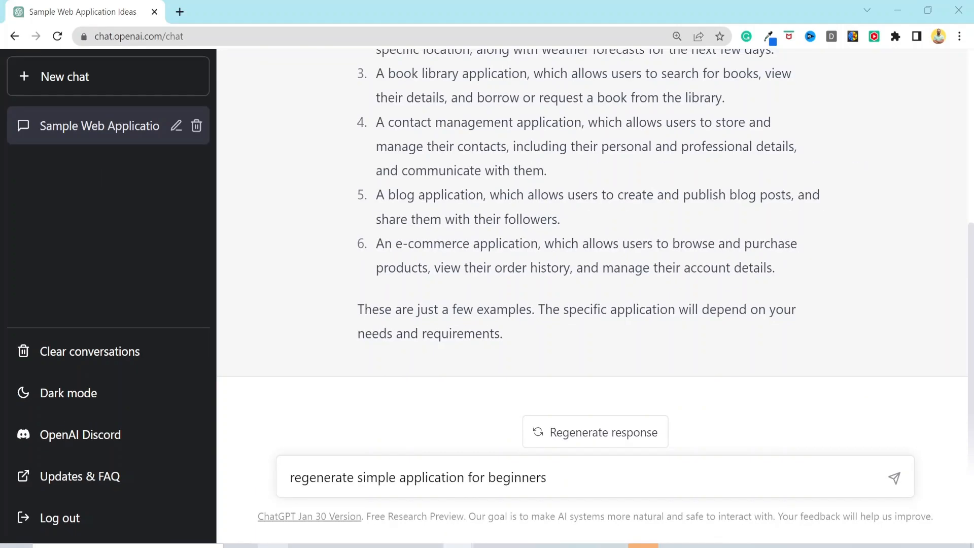
pyautogui.click(894, 477)
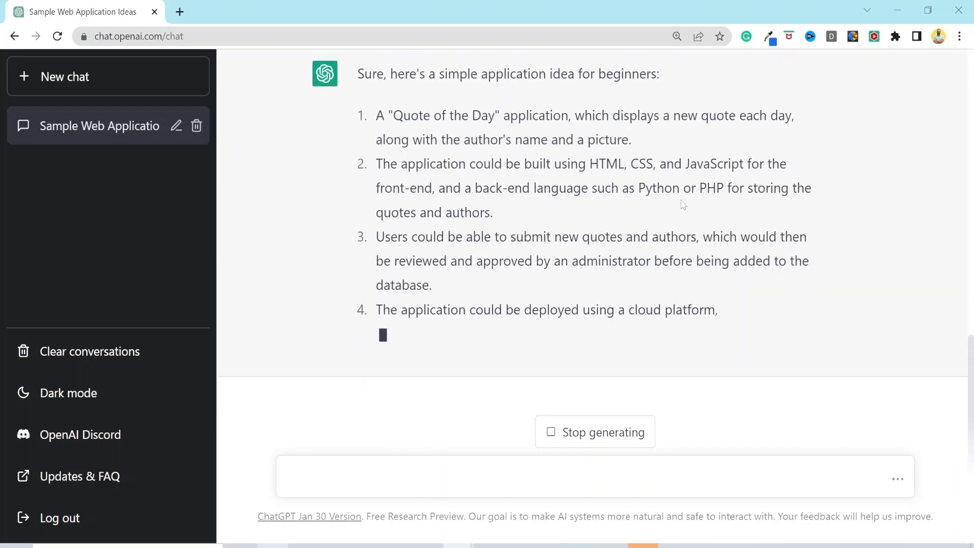
pyautogui.scroll(-3)
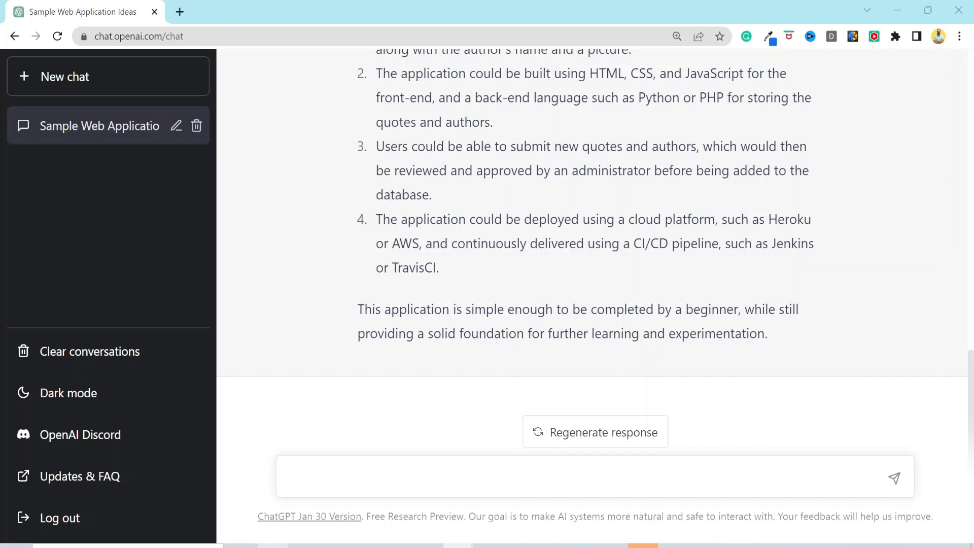
# Request 5 more beginner ideas, then Python code for a simple four-operation calculator
pyautogui.write('generate 5 more i')
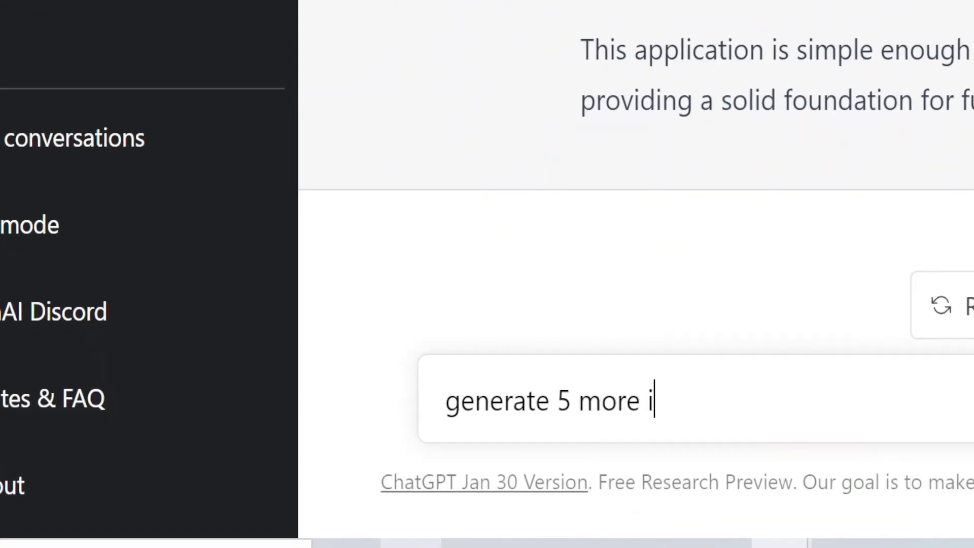
pyautogui.press('Enter')
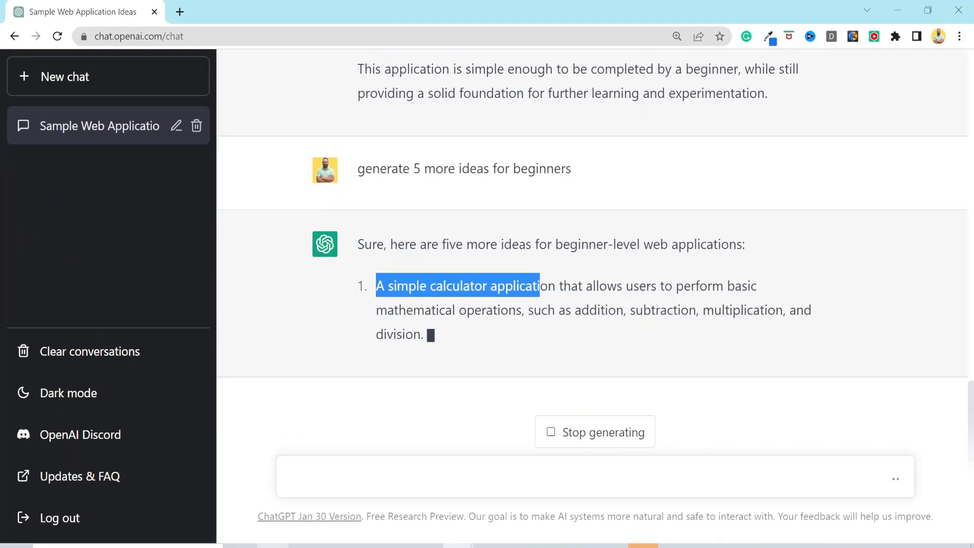
pyautogui.write('generate the')
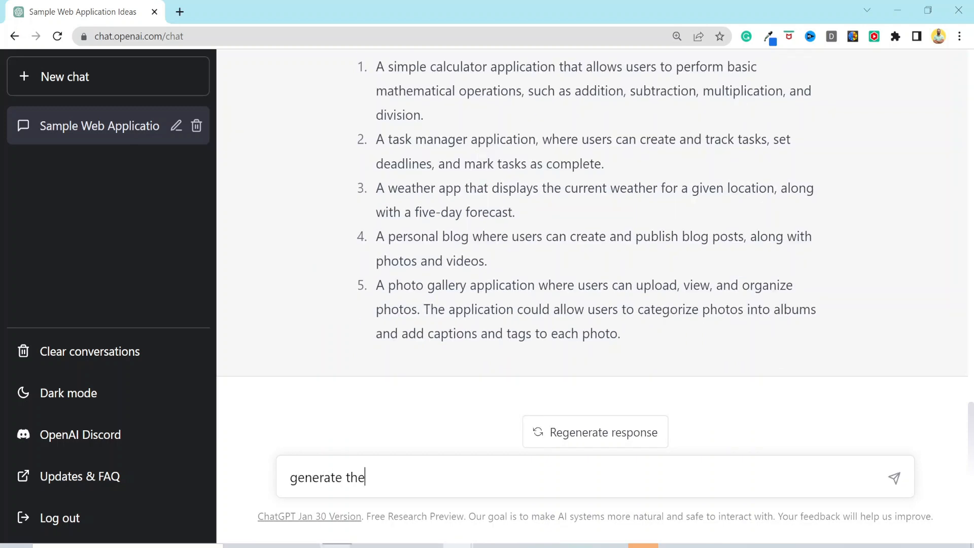
pyautogui.write('python code for simpl')
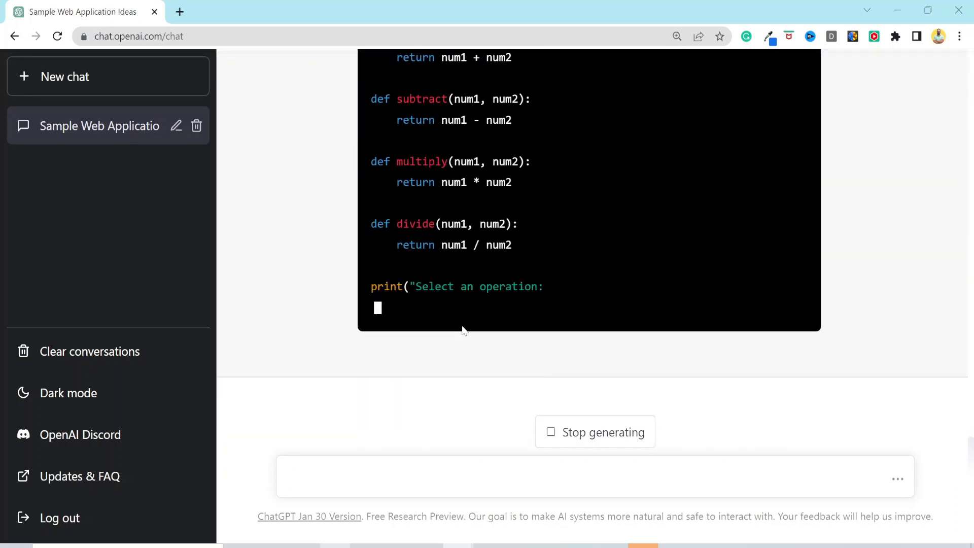
pyautogui.scroll(-3)
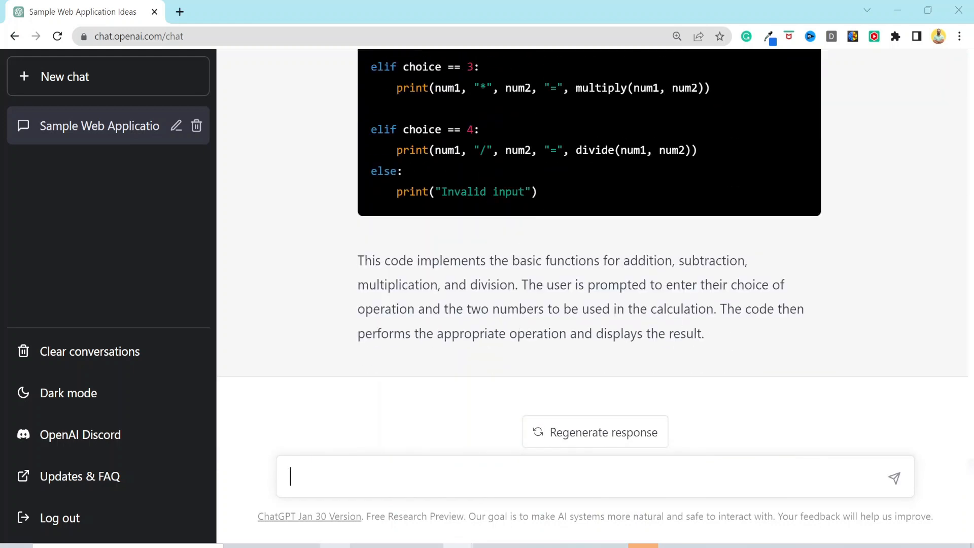
pyautogui.moveTo(357, 260); pyautogui.dragTo(703, 334)
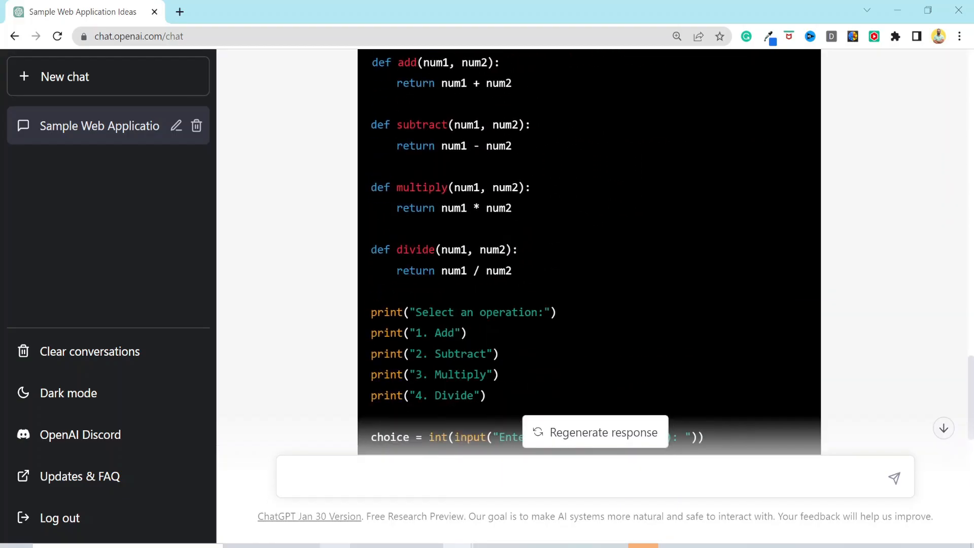
# Convert the calculator to a Flask web app, then make it responsive for mobile phones
pyautogui.write('convert this application')
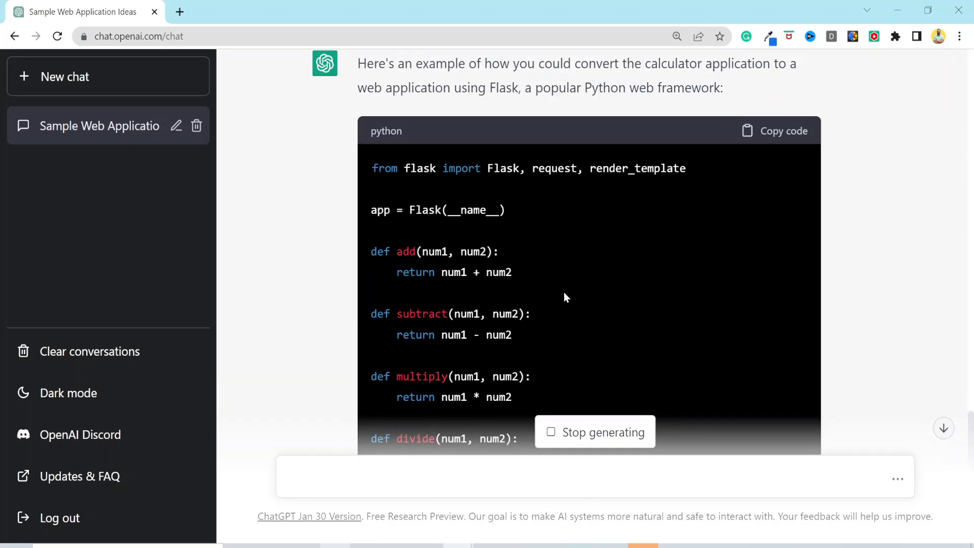
pyautogui.scroll(-3)
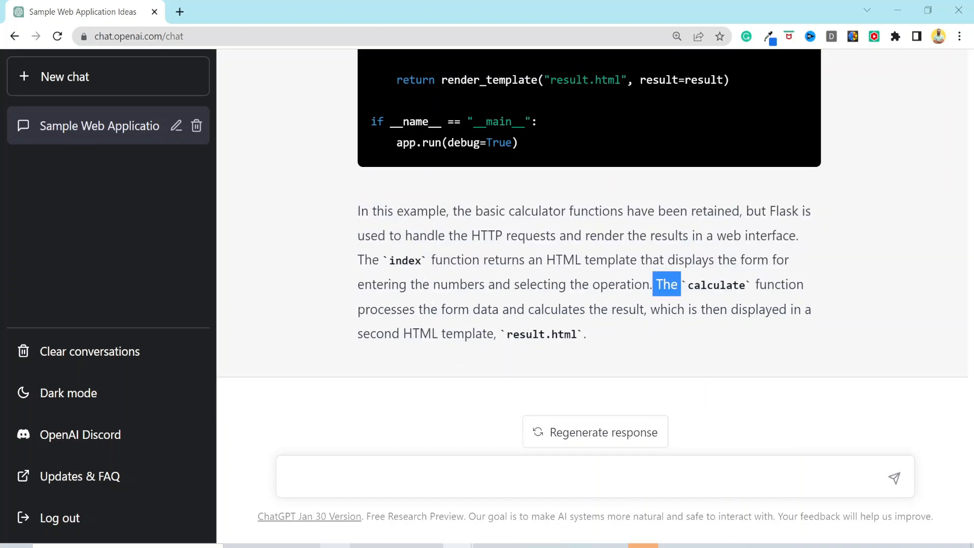
pyautogui.click(346, 341)
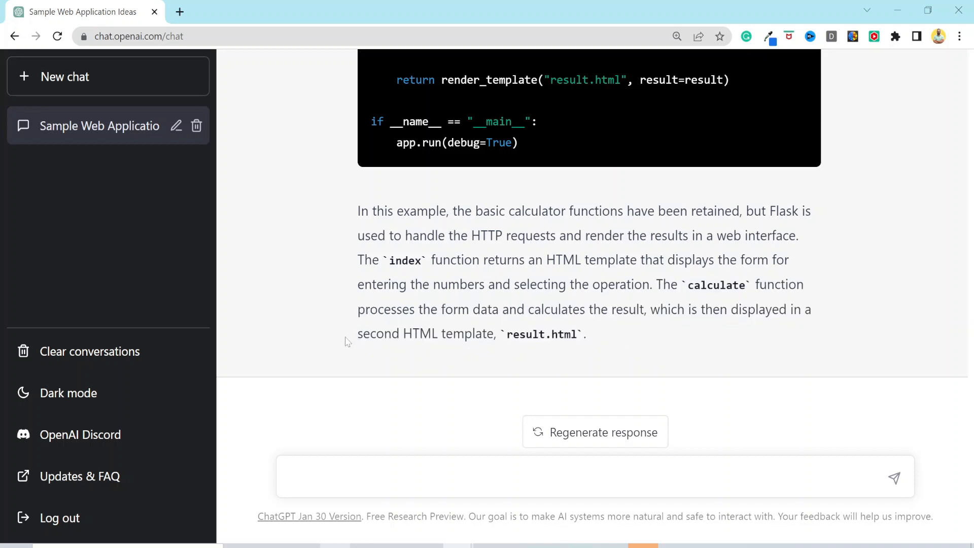
pyautogui.write('make this')
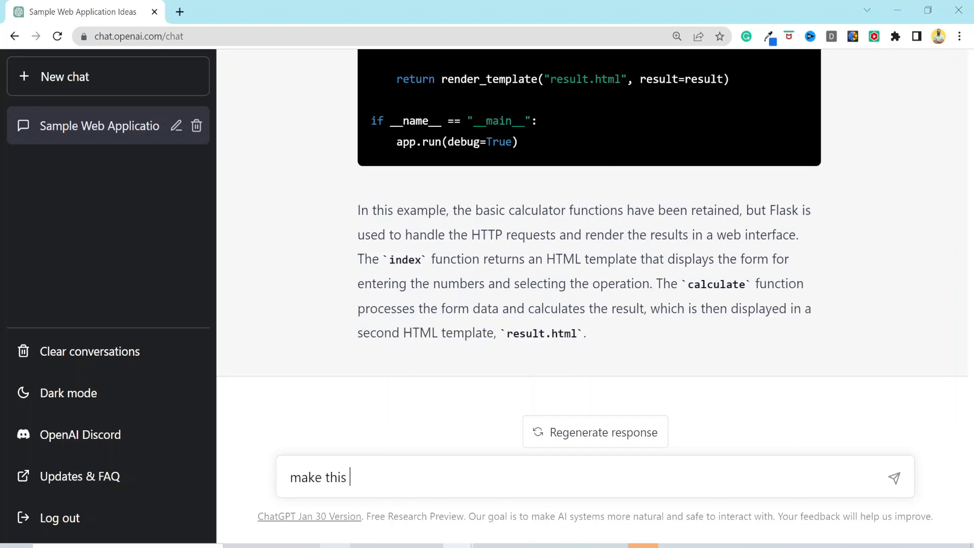
pyautogui.write('web application responsive to mobile p')
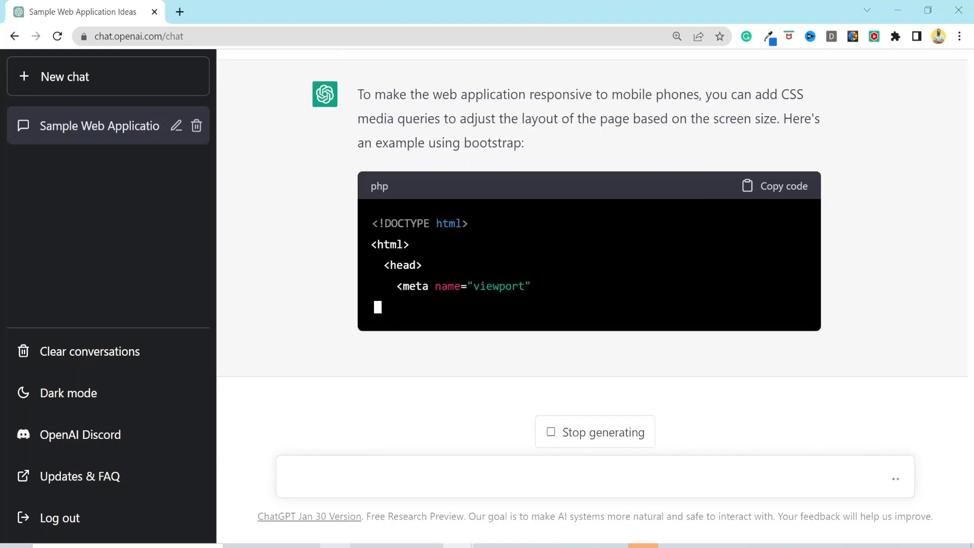
pyautogui.scroll(-3)
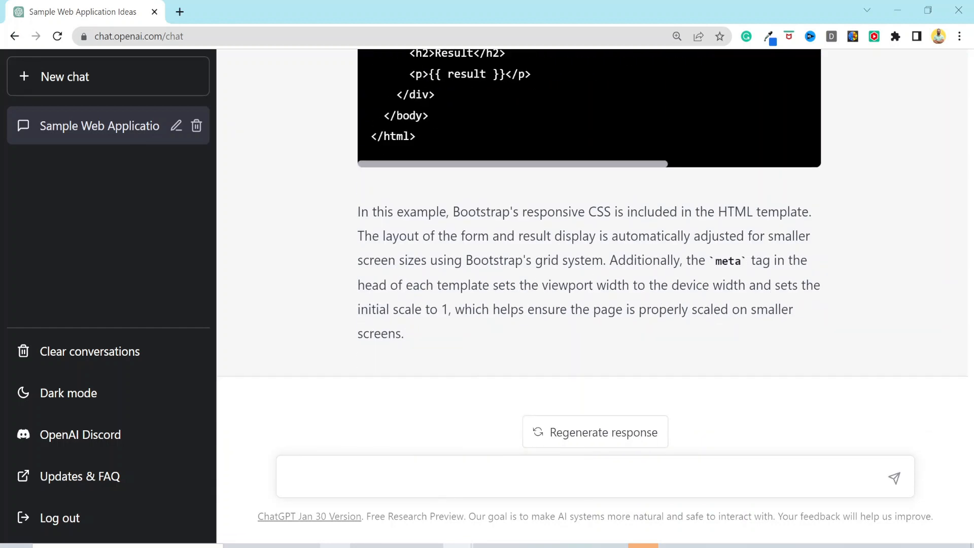
# Ask how to Dockerize the calculator app and review the Dockerfile's requirements.txt line
pyautogui.write('doc')
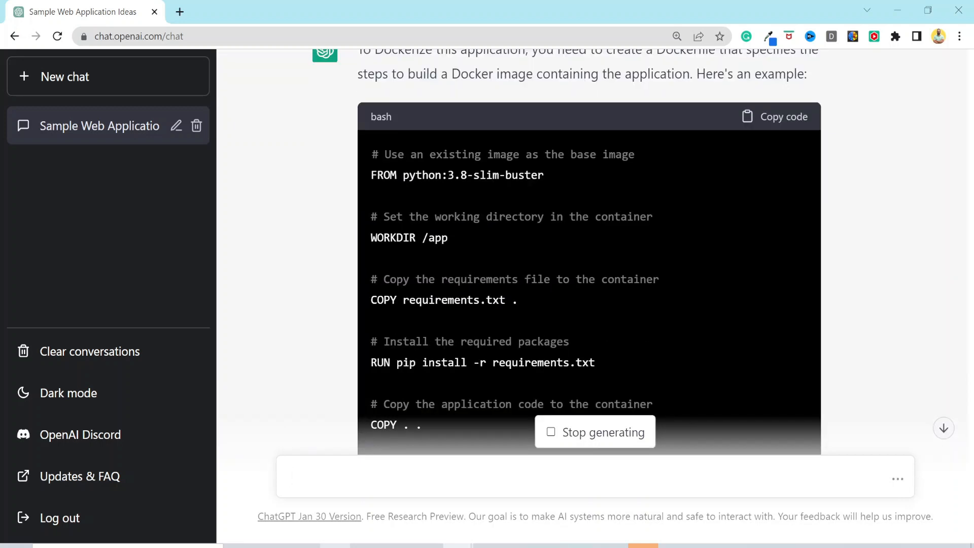
pyautogui.scroll(-3)
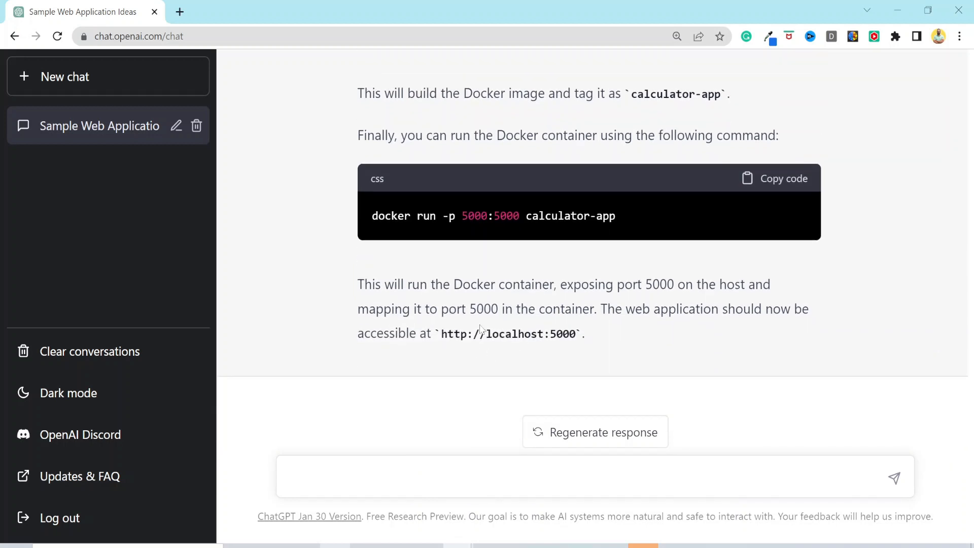
pyautogui.moveTo(444, 334); pyautogui.dragTo(564, 334)
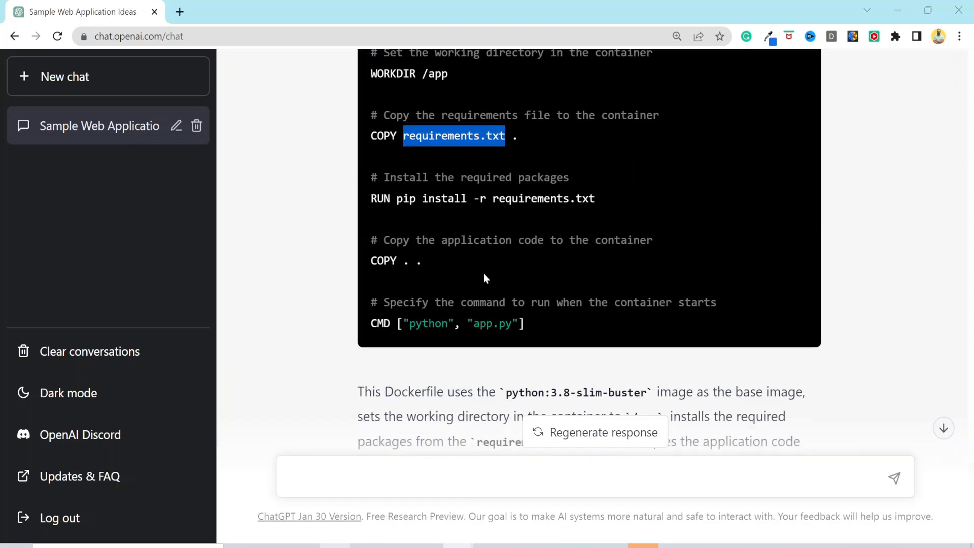
pyautogui.scroll(-3)
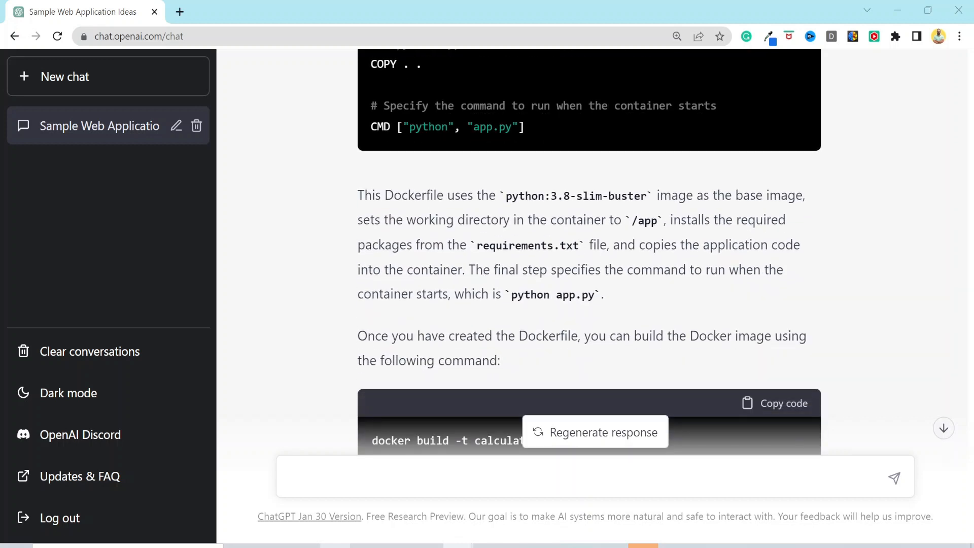
# Ask what requirements.txt should contain and read the pip freeze explanation
pyautogui.scroll(-3)
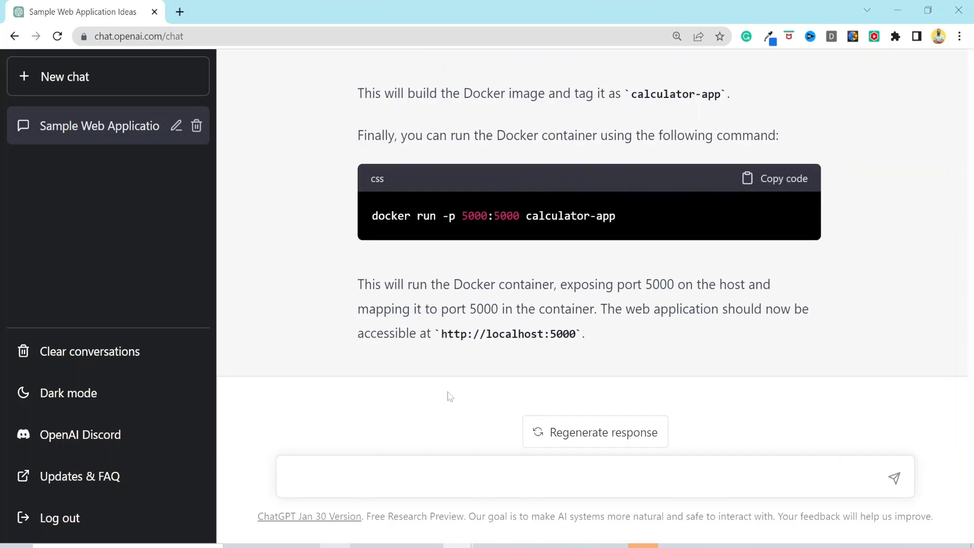
pyautogui.write('what are the contents of requirement')
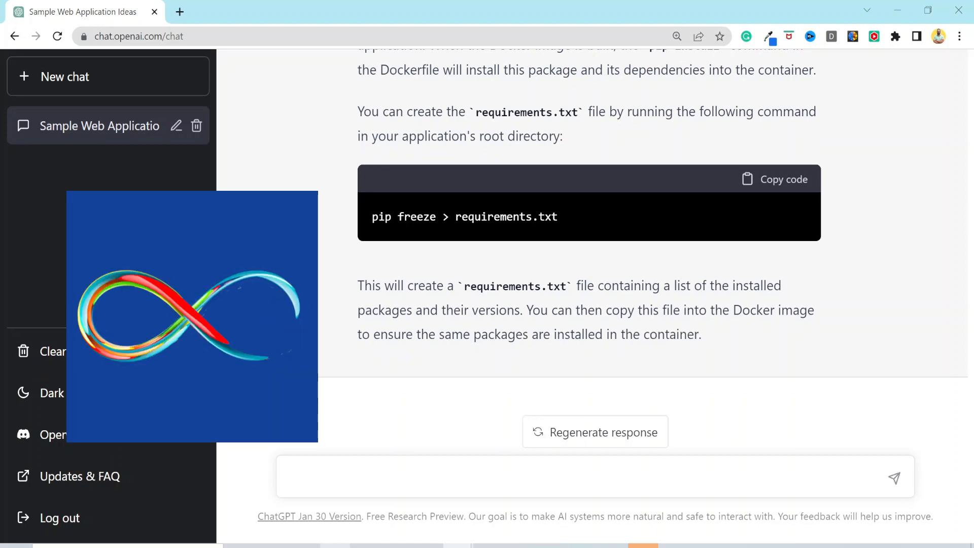
# Request a sample Jenkins CI/CD pipeline for the calculator app
pyautogui.write('generate a sample jenkins ci cd')
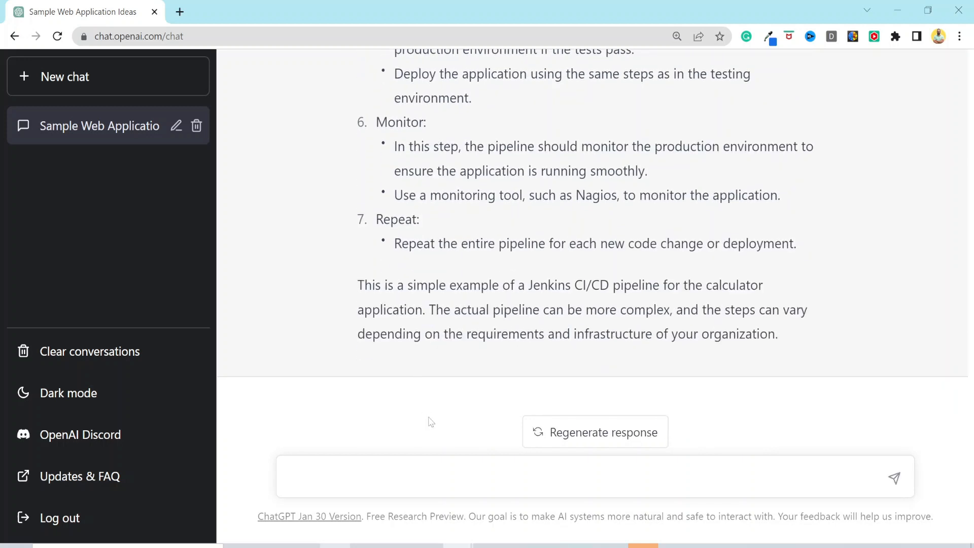
pyautogui.write('gene')
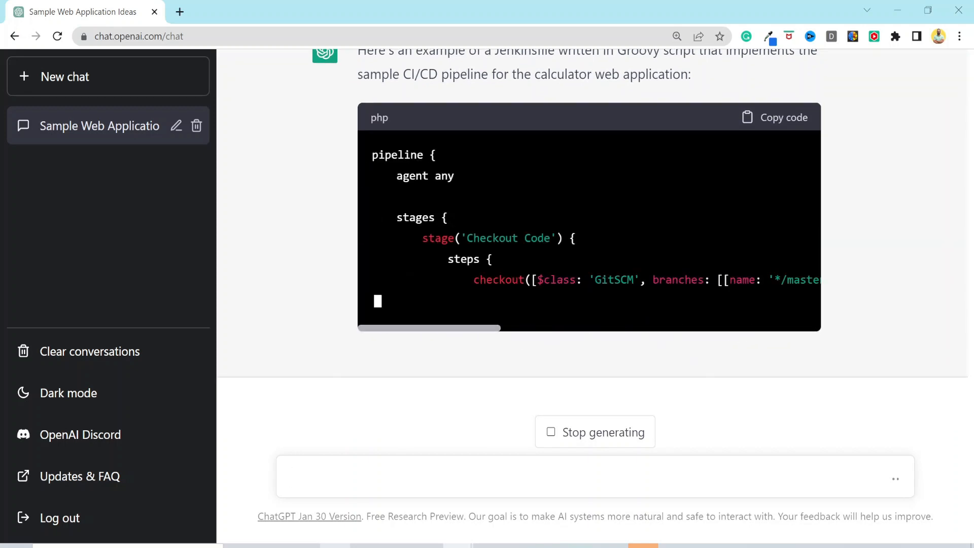
# Scroll through the generated Groovy Jenkinsfile with checkout, test and production-deploy stages
pyautogui.scroll(-3)
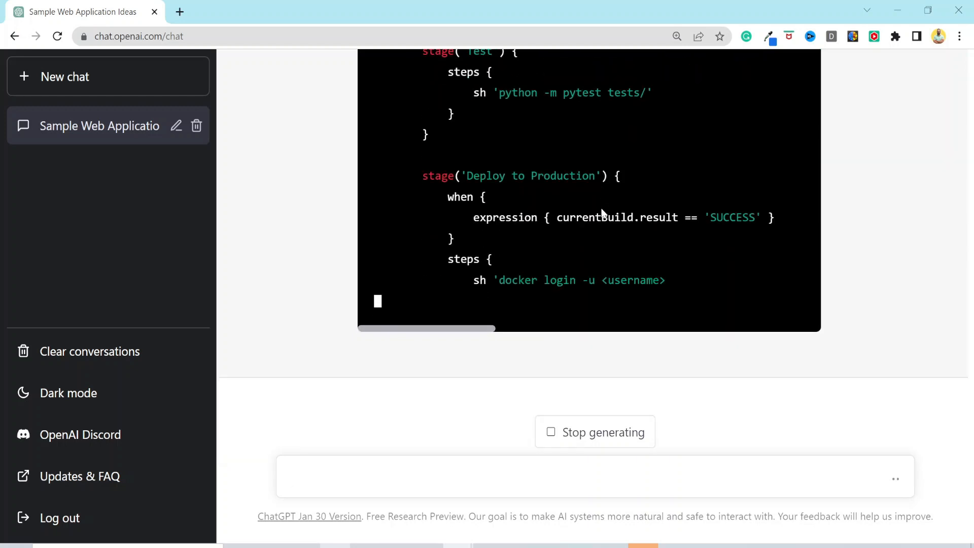
pyautogui.scroll(-3)
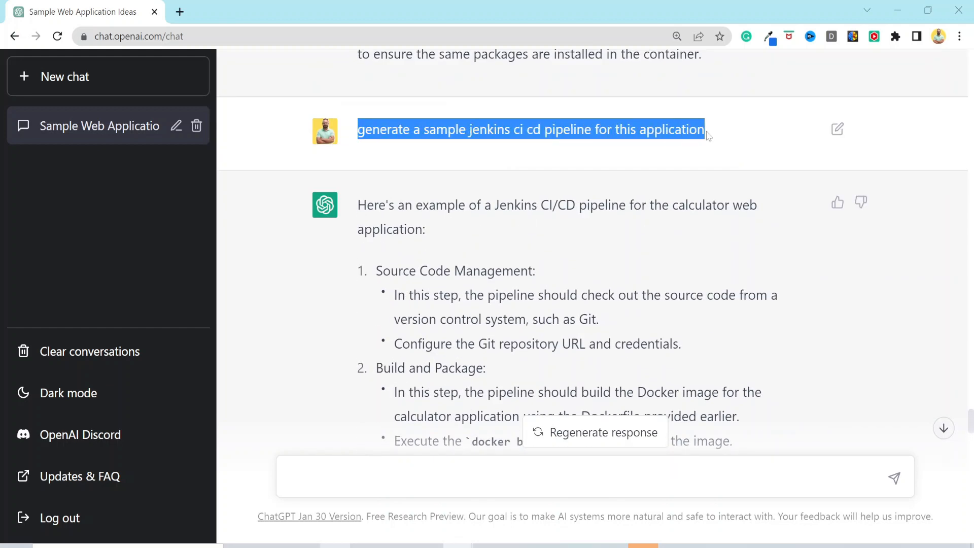
# Highlight the earlier Jenkins request and review the Jenkinsfile before requesting static code analysis
pyautogui.click(351, 138)
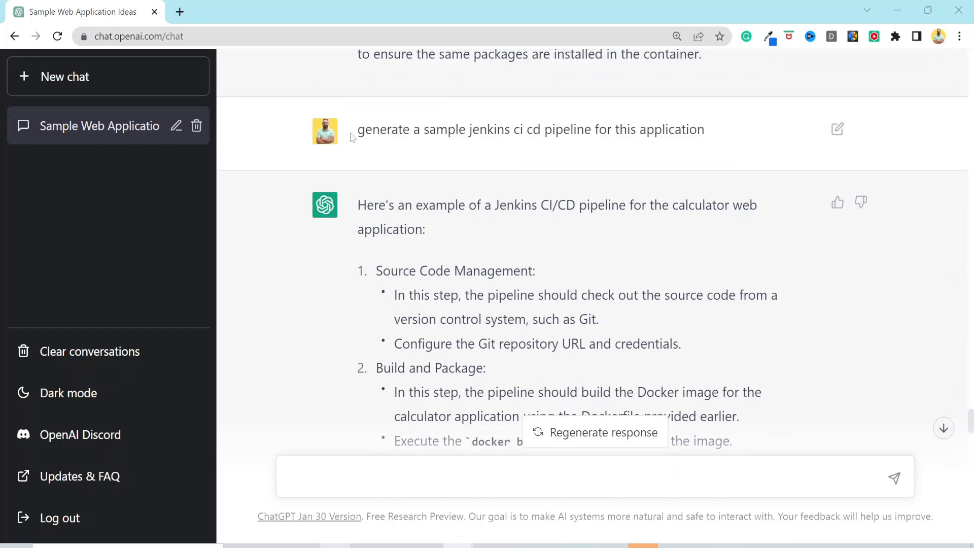
pyautogui.moveTo(358, 129); pyautogui.dragTo(562, 129)
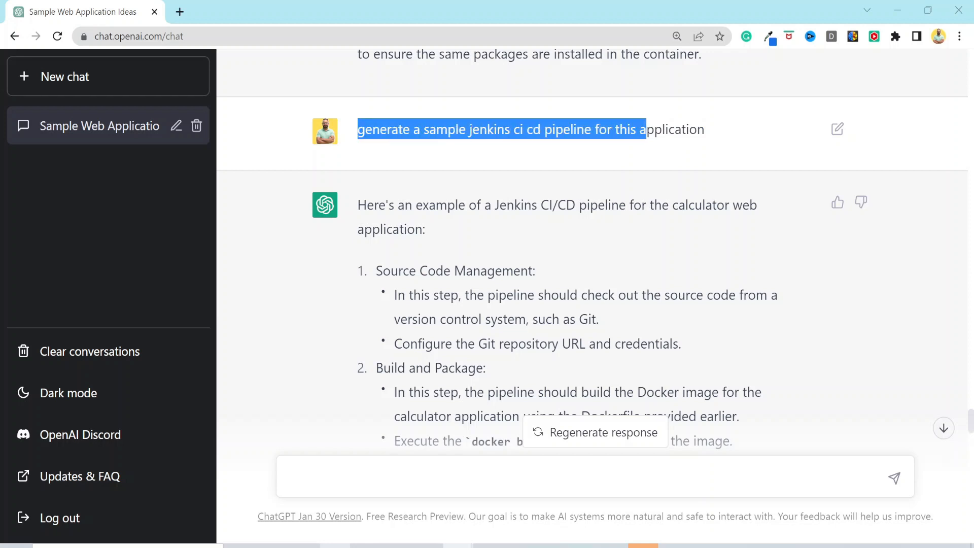
pyautogui.scroll(-3)
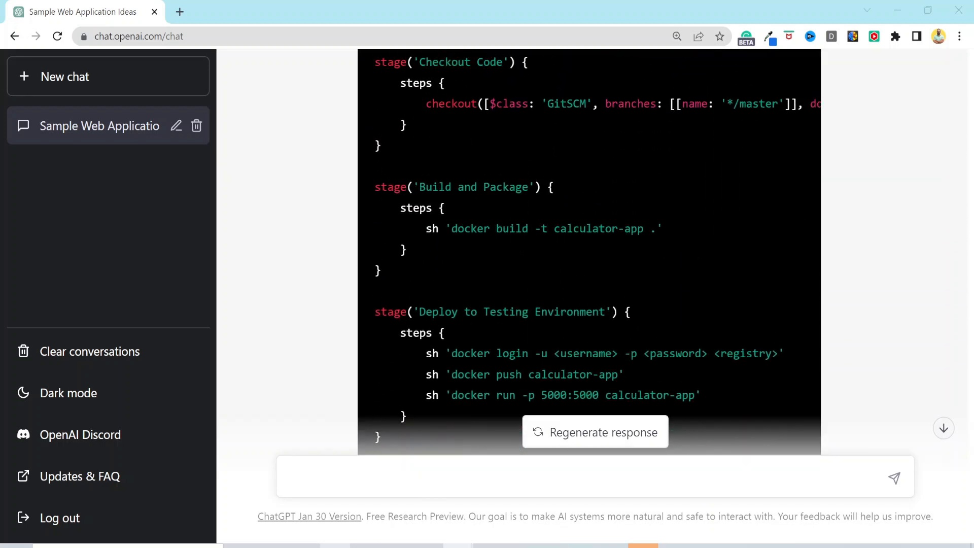
pyautogui.scroll(-3)
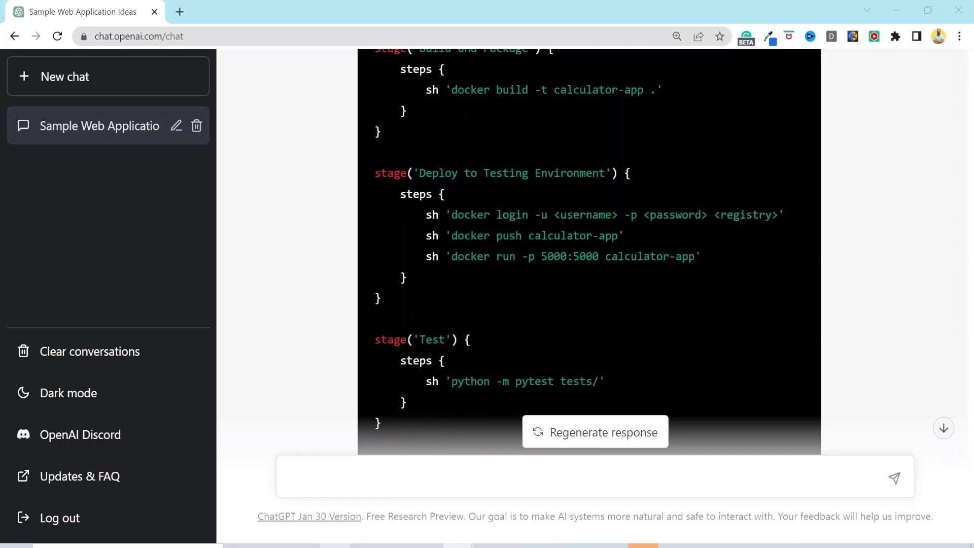
pyautogui.scroll(-3)
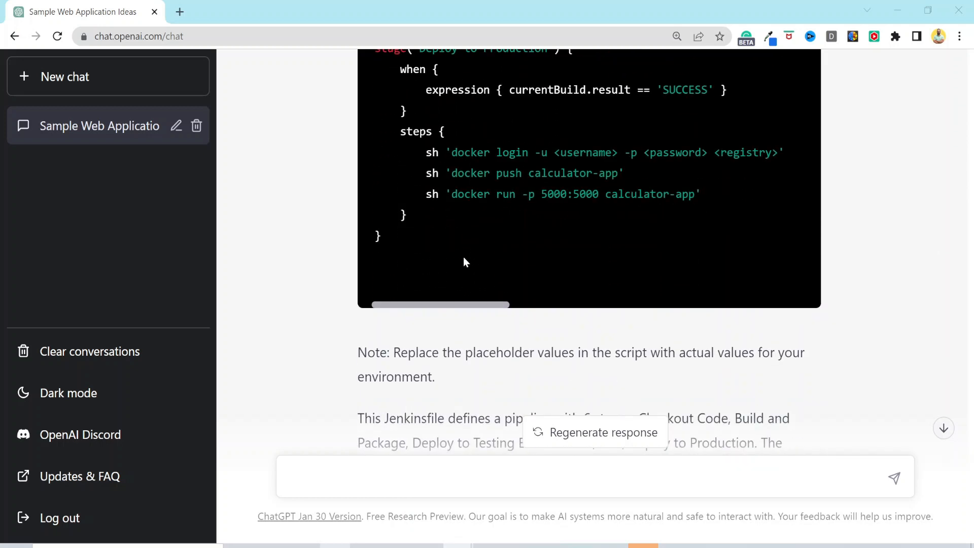
pyautogui.scroll(-3)
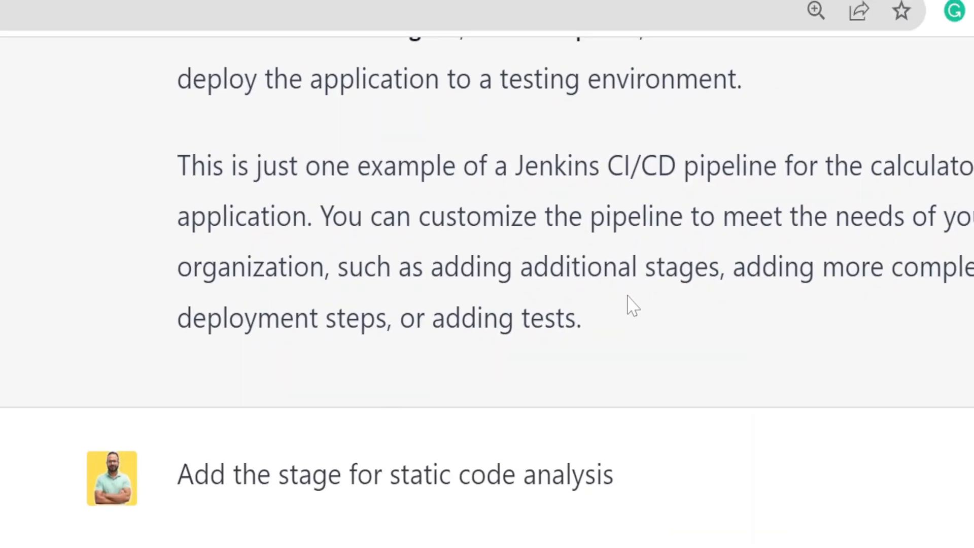
# Scroll the streaming reply to view the pylint Static Code Analysis stage for app.py
pyautogui.scroll(-3)
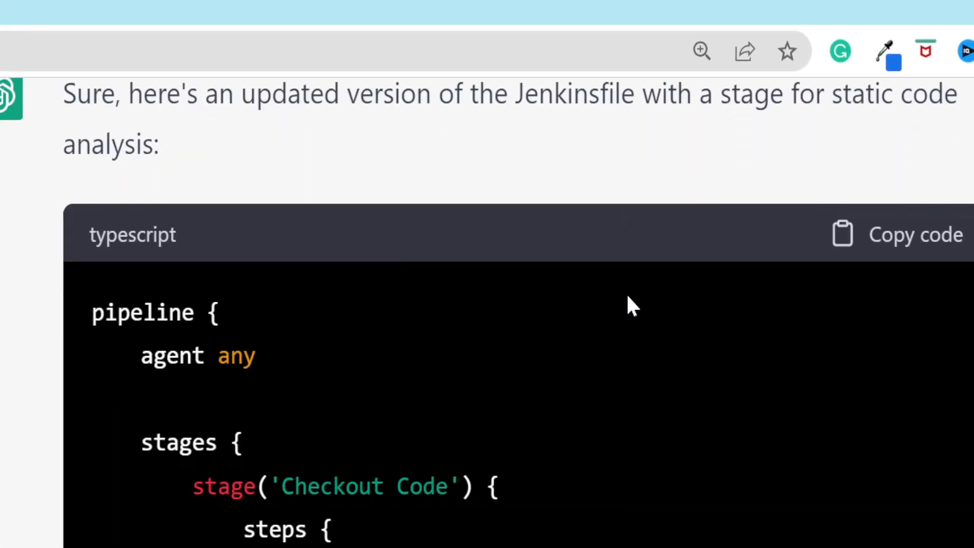
pyautogui.scroll(-3)
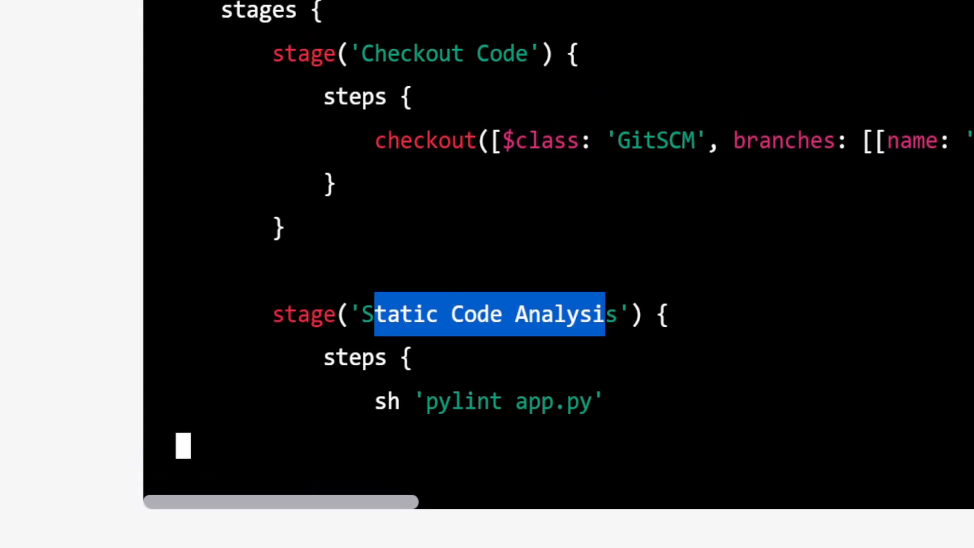
pyautogui.scroll(-3)
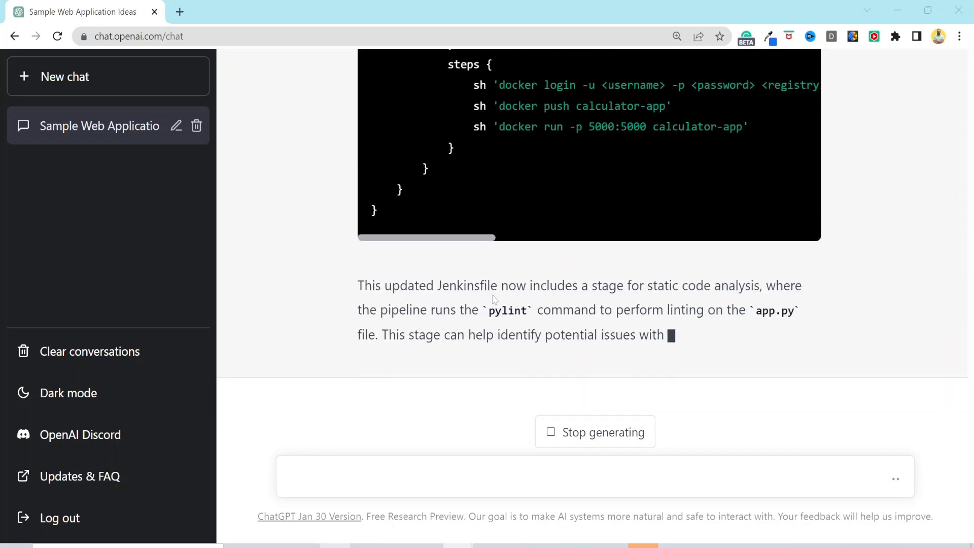
# Request a Kubernetes manifest and review its Deployment and ClusterIP Service YAML
pyautogui.write('convert this pipeline to')
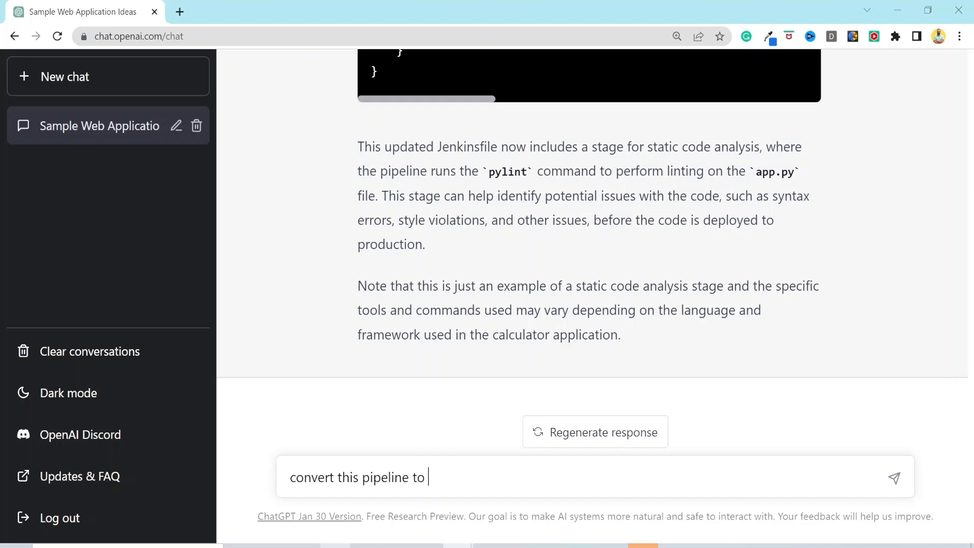
pyautogui.write('a kubernetes mani')
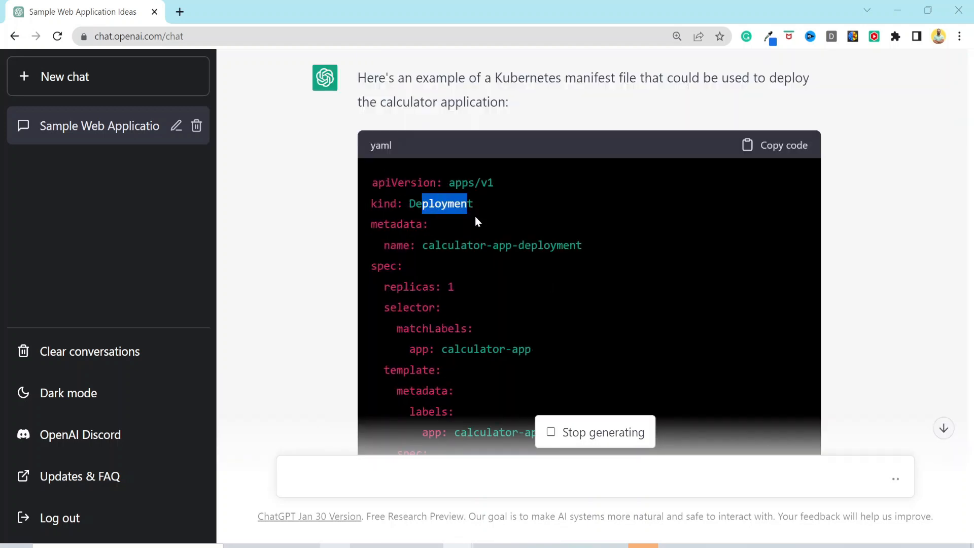
pyautogui.scroll(-3)
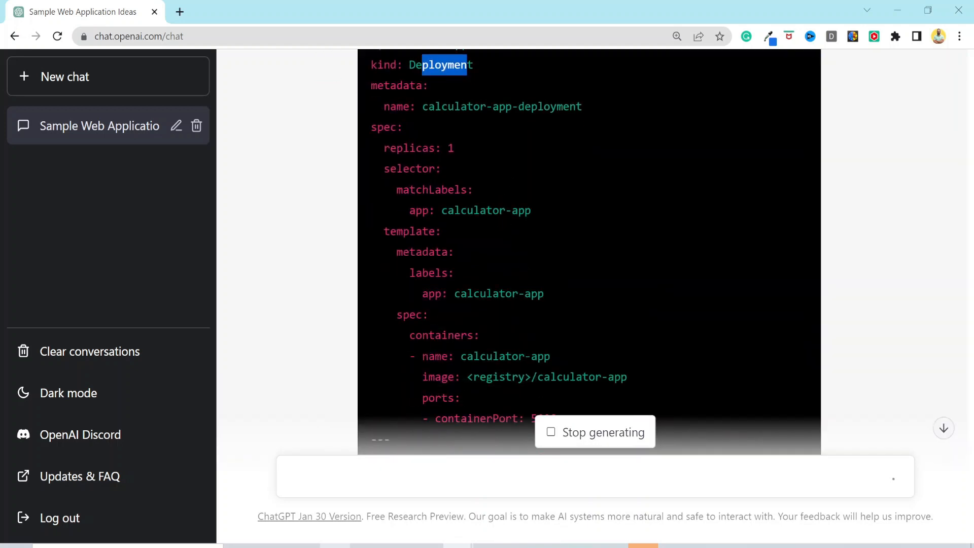
pyautogui.scroll(-3)
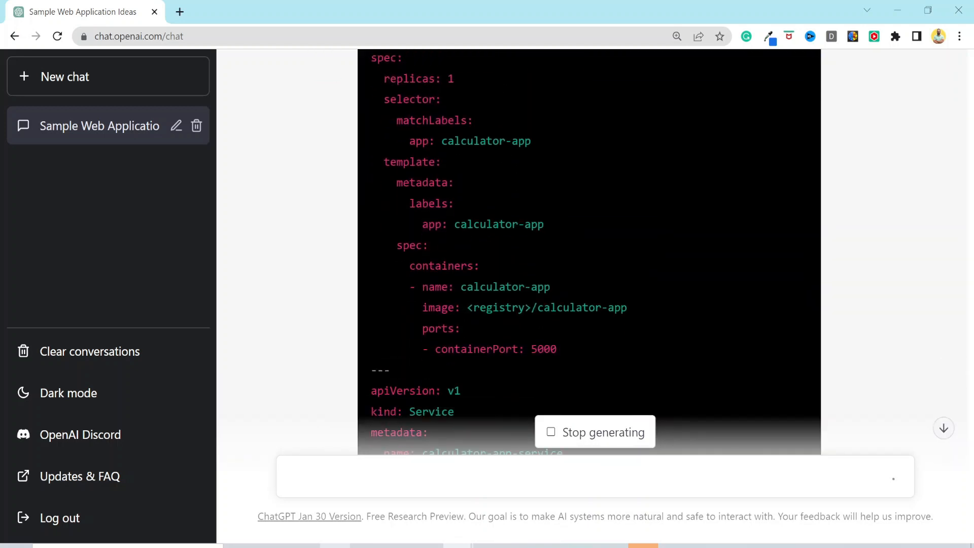
pyautogui.doubleClick(473, 141)
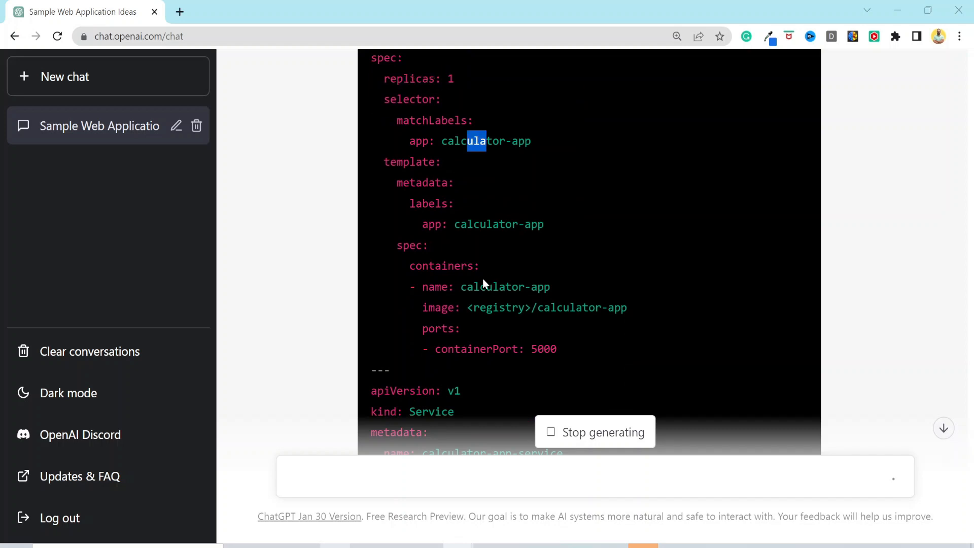
pyautogui.scroll(-3)
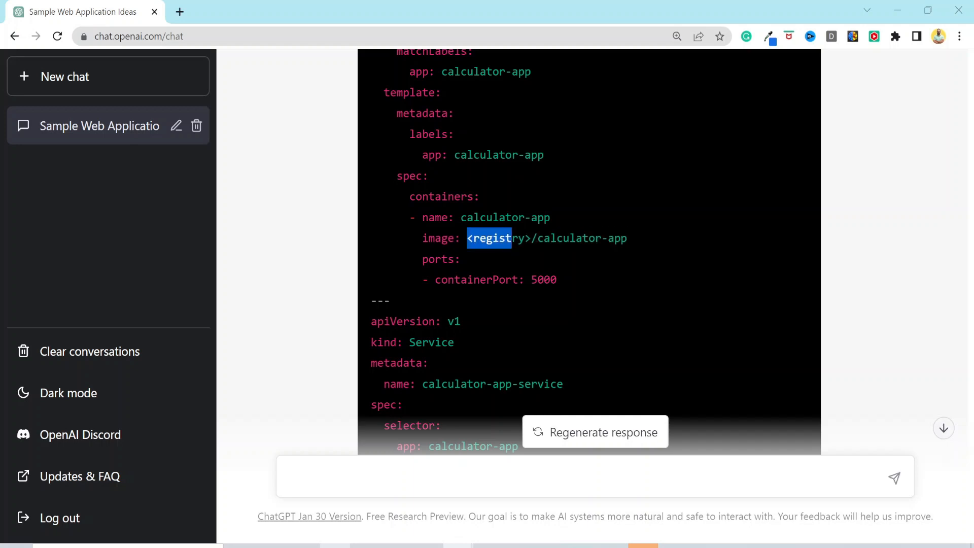
pyautogui.scroll(-3)
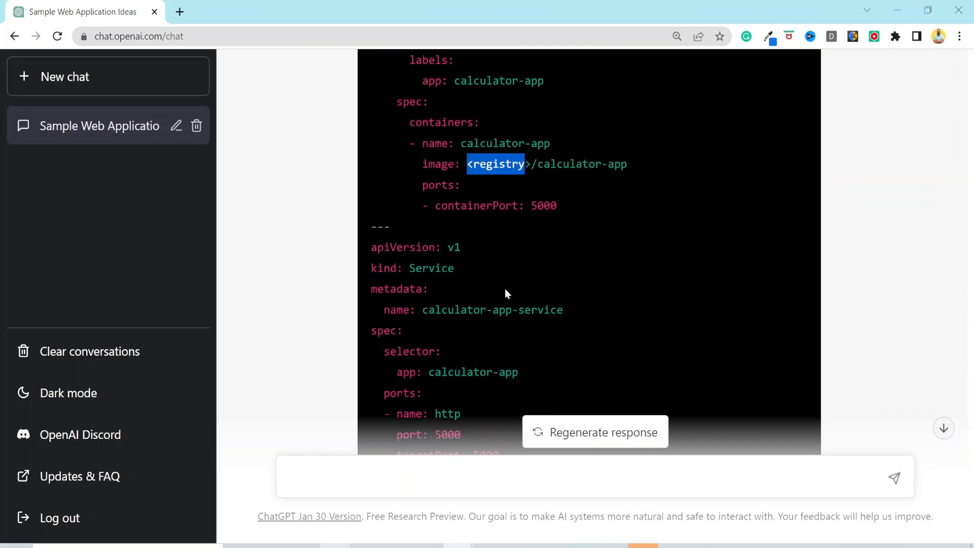
pyautogui.scroll(-3)
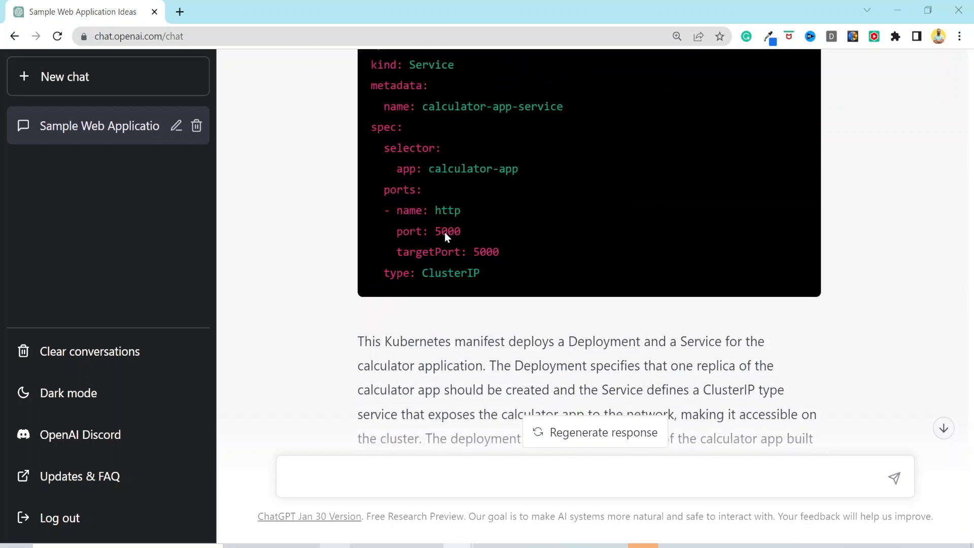
pyautogui.scroll(-3)
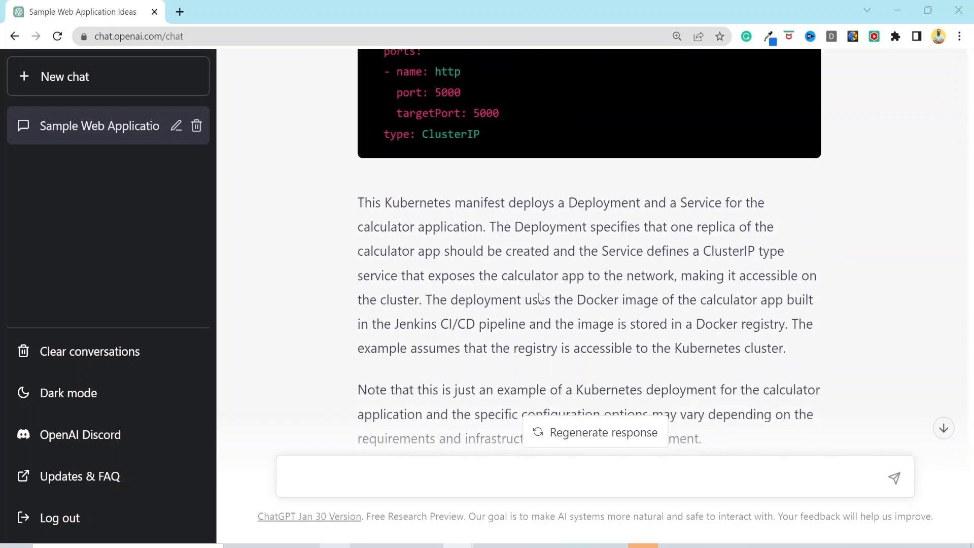